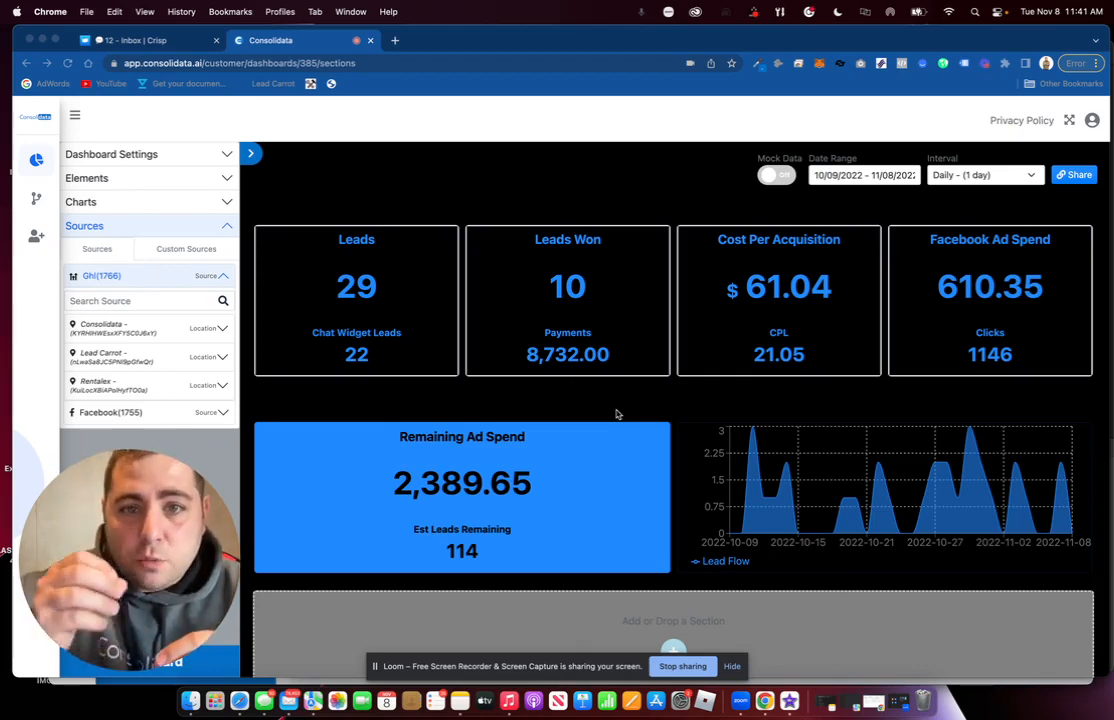
mouse_move(790, 364)
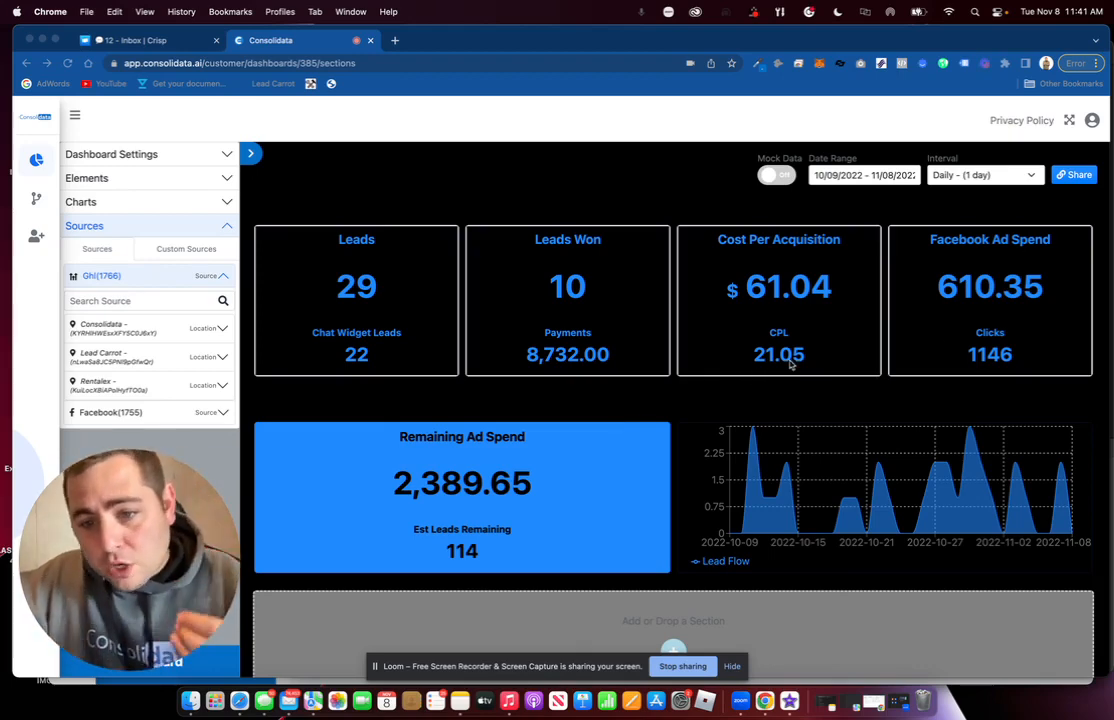
Step: Add a two-column section below Remaining Ad Spend and start a new custom source
scroll(down, 3)
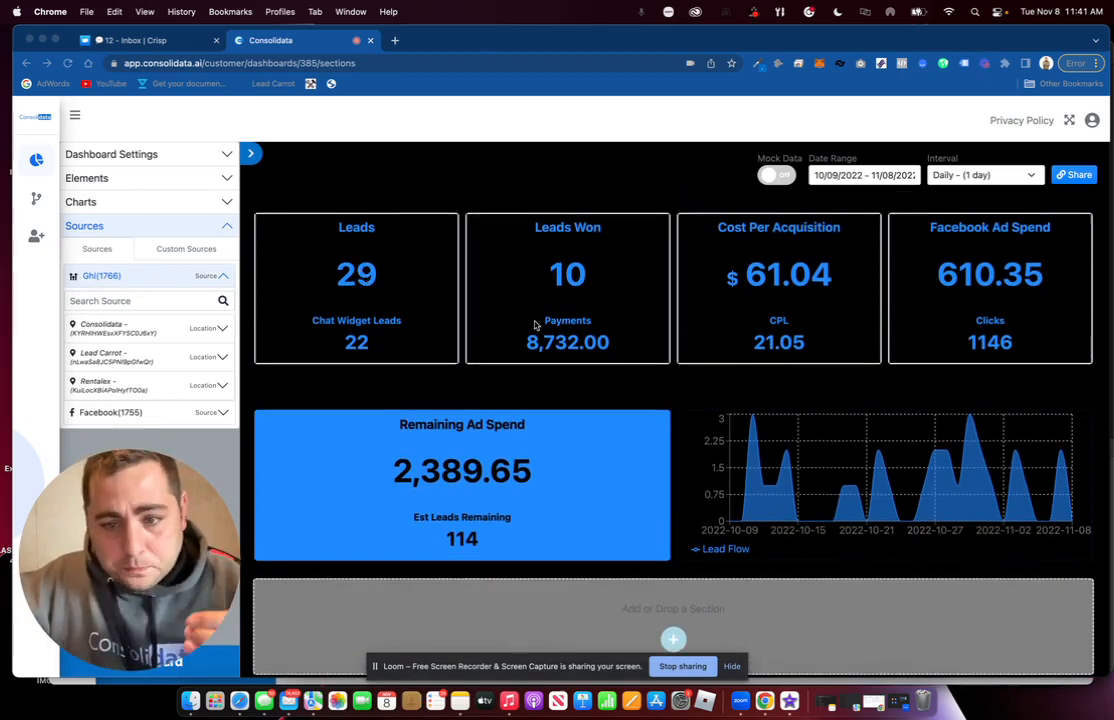
scroll(down, 3)
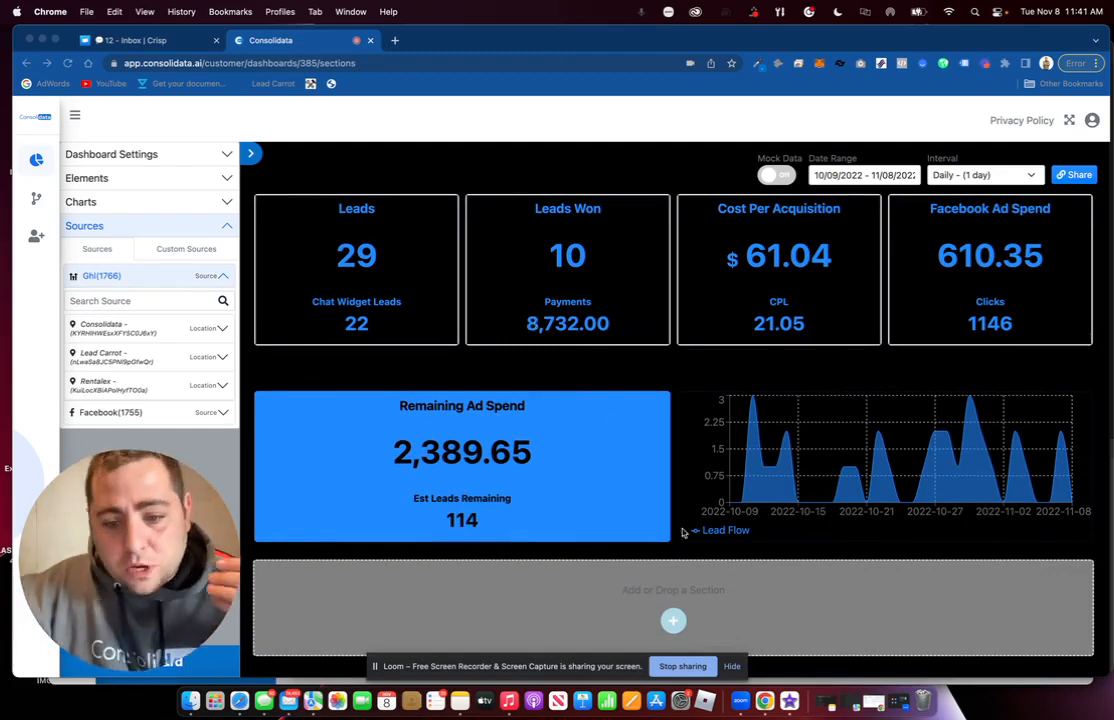
click(673, 621)
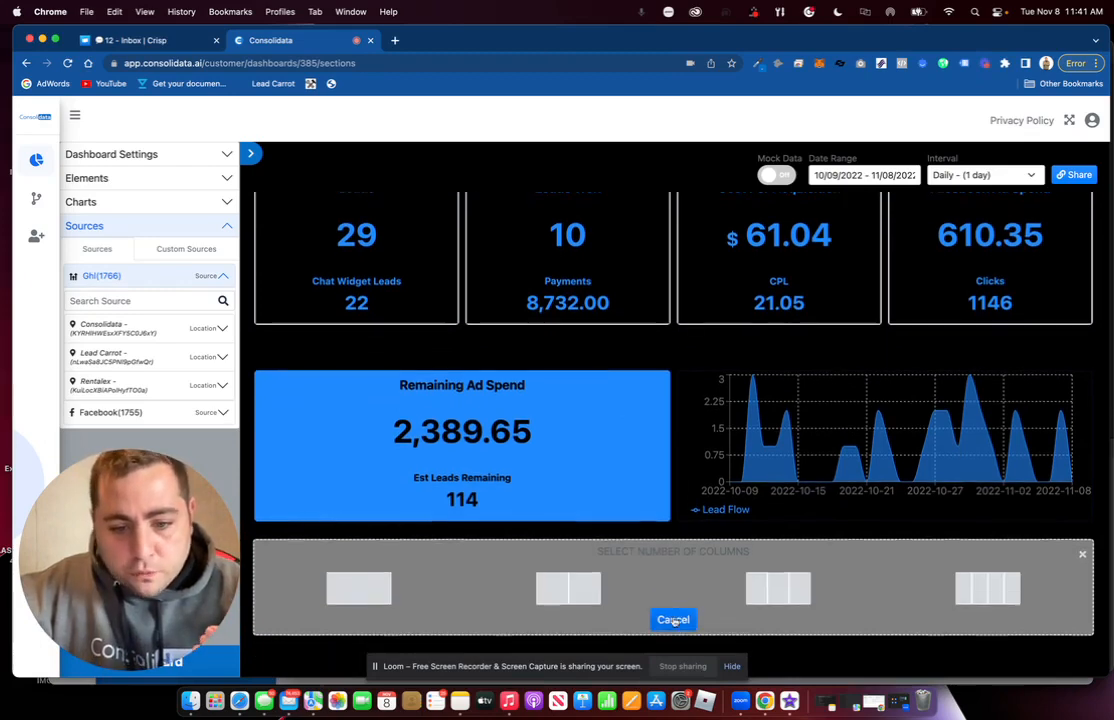
click(673, 619)
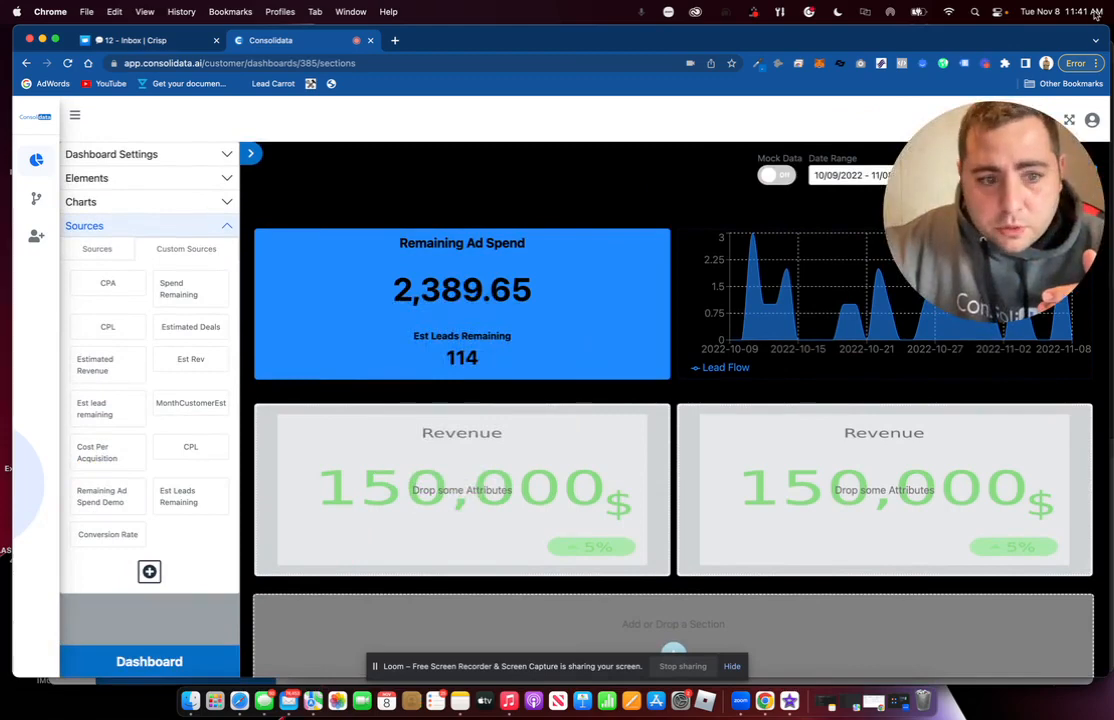
click(149, 571)
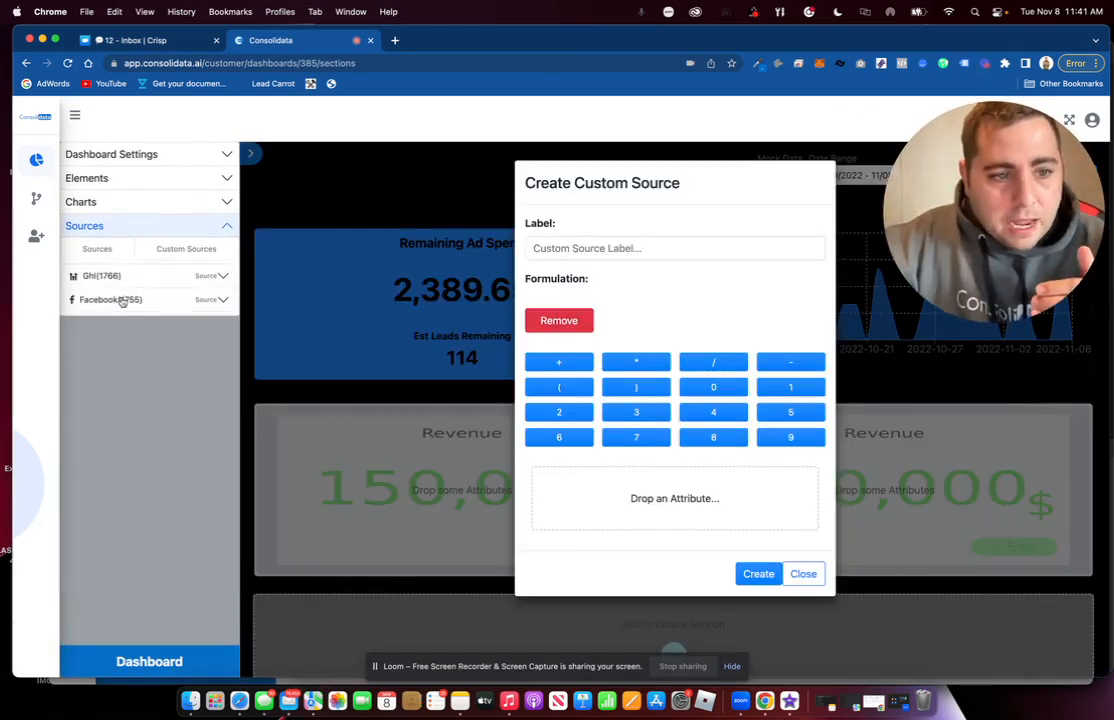
Step: Build the formula Payments / Leads, label it 'Lead Value' and create the source
click(110, 299)
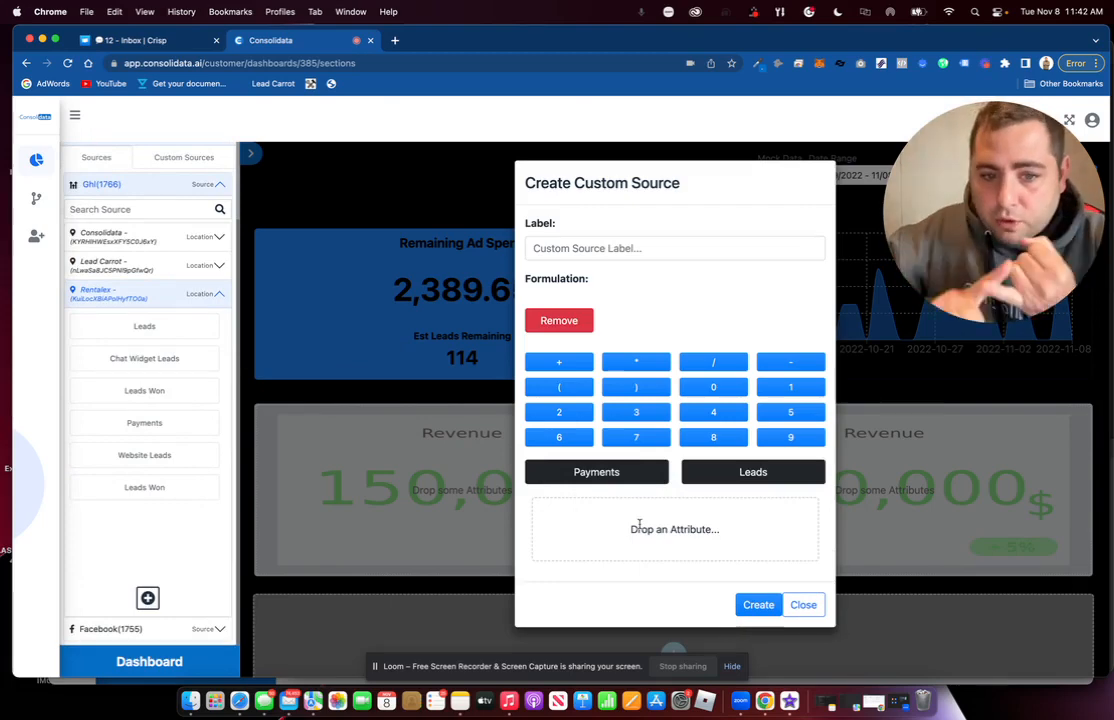
mouse_move(516, 549)
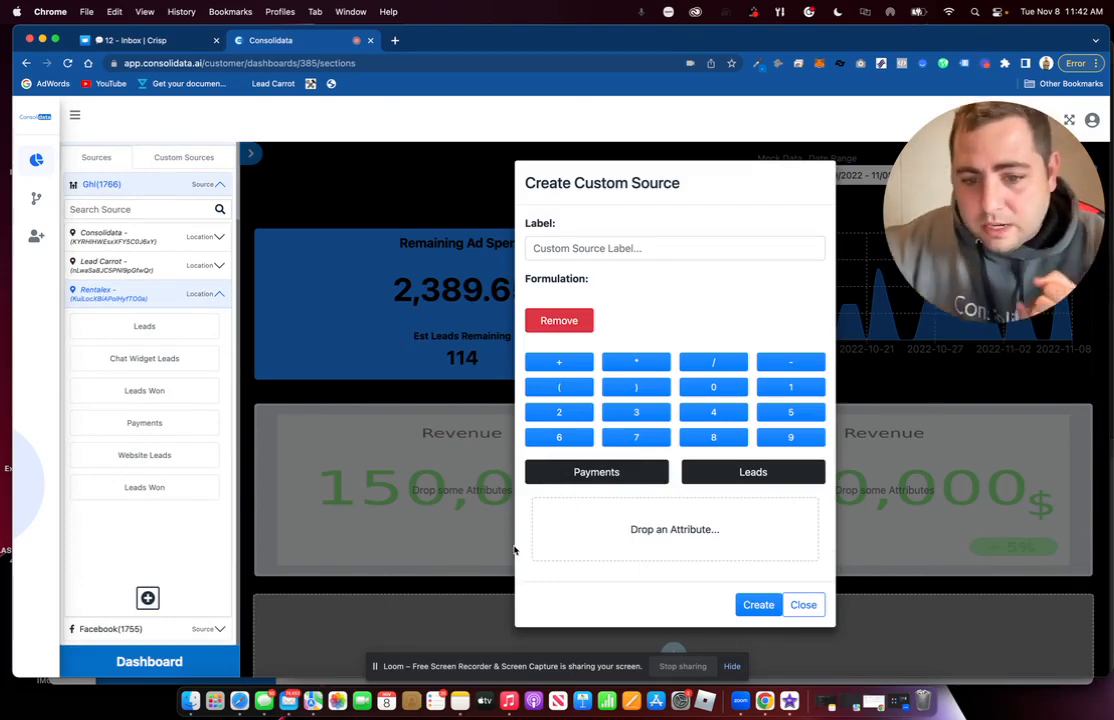
click(596, 471)
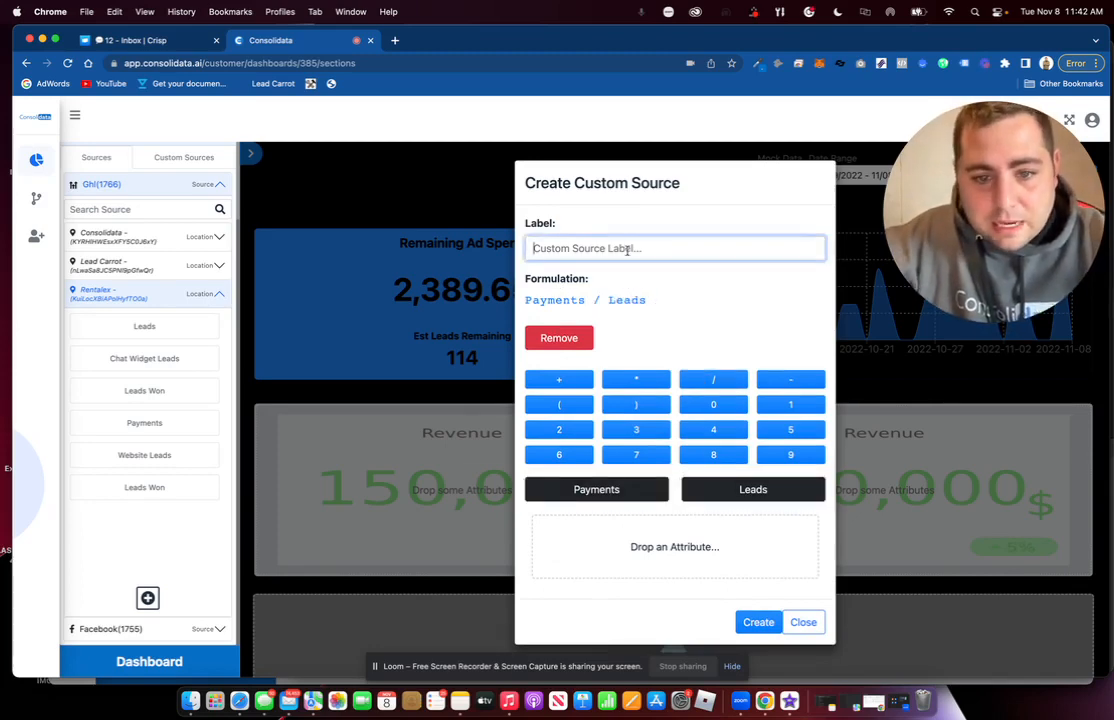
text(Lead Value)
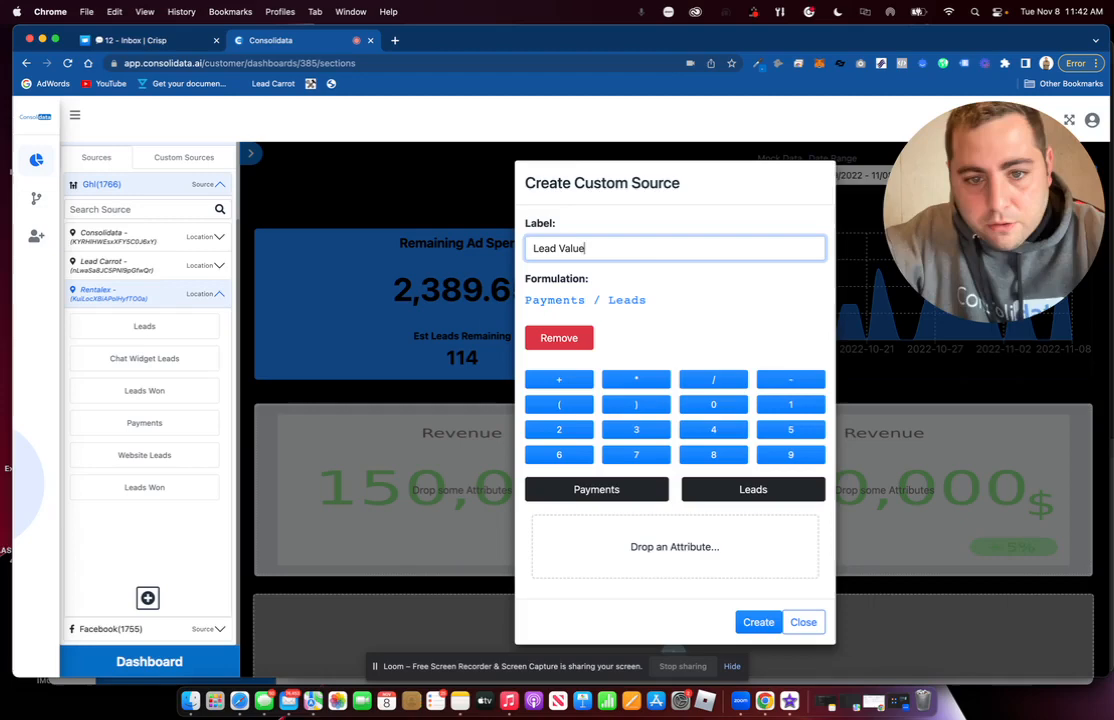
click(802, 621)
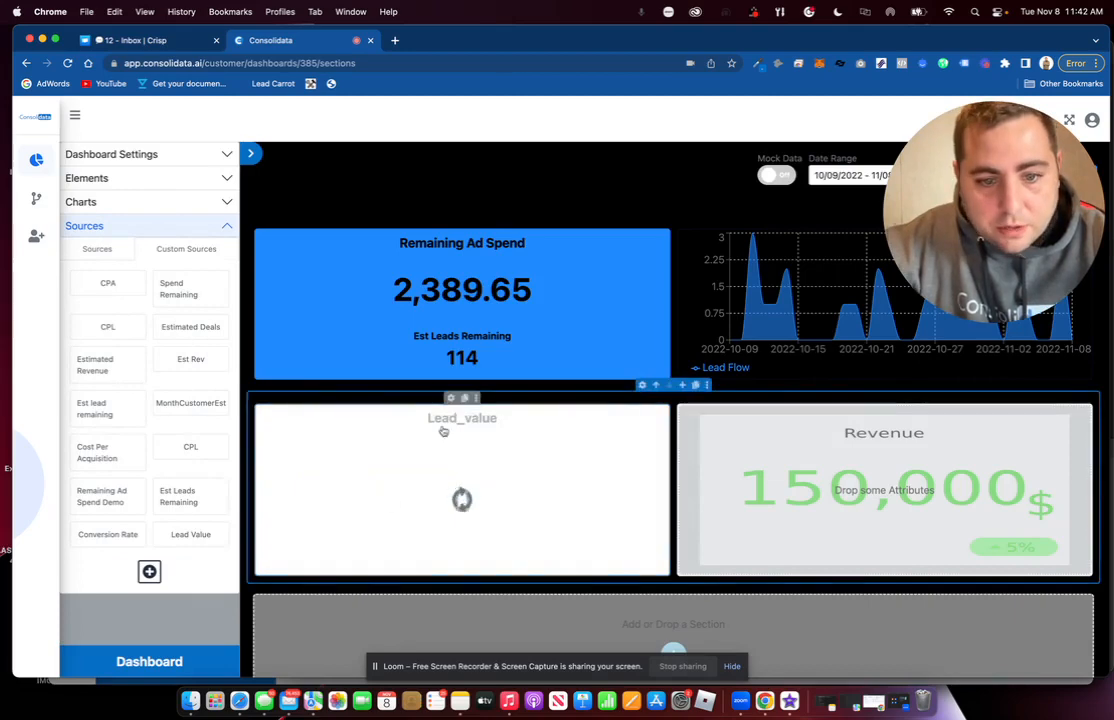
Step: Show the card with decimals (301.10) and relabel its mapping 'Lead Value'
click(461, 490)
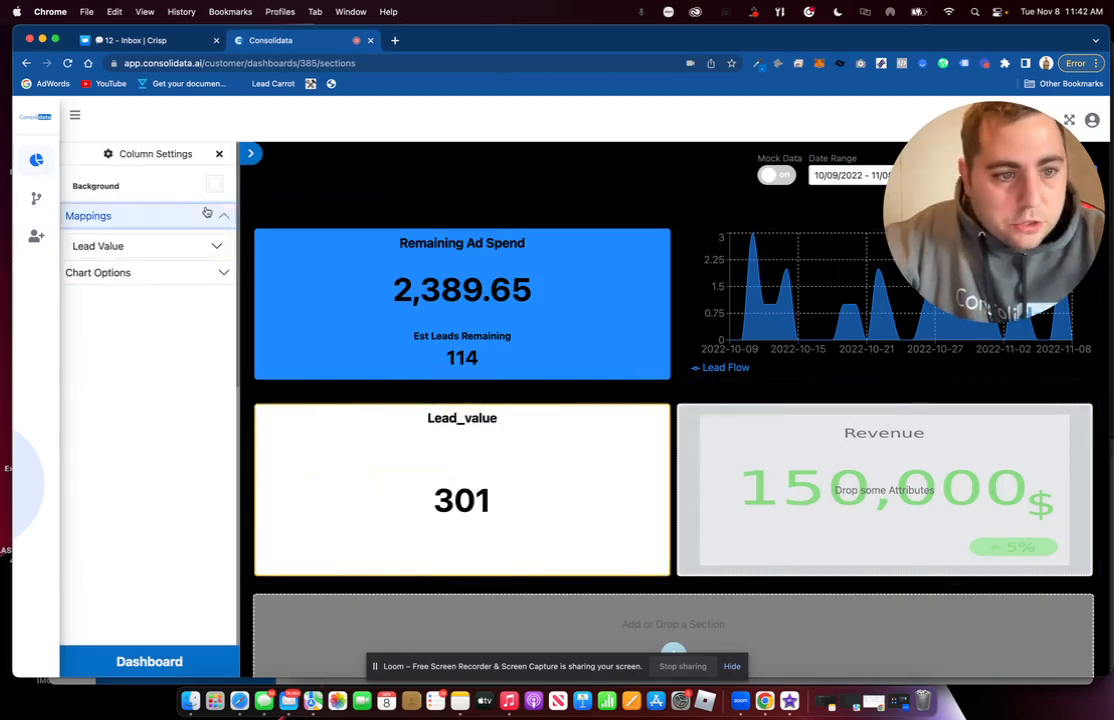
click(147, 239)
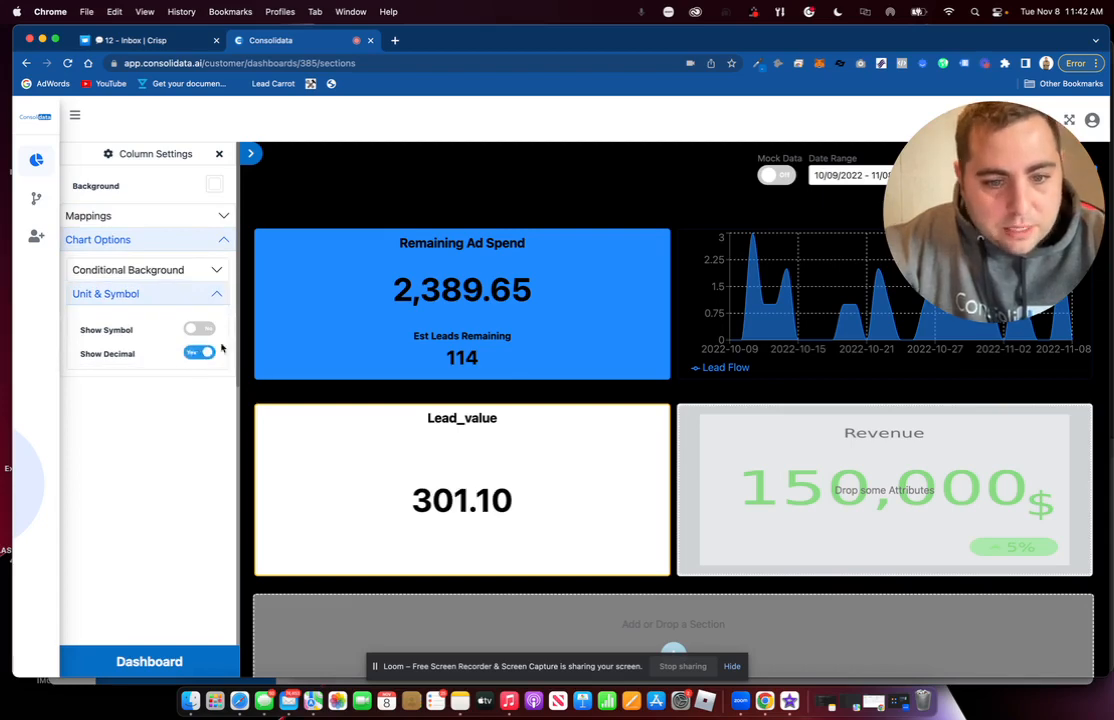
click(88, 215)
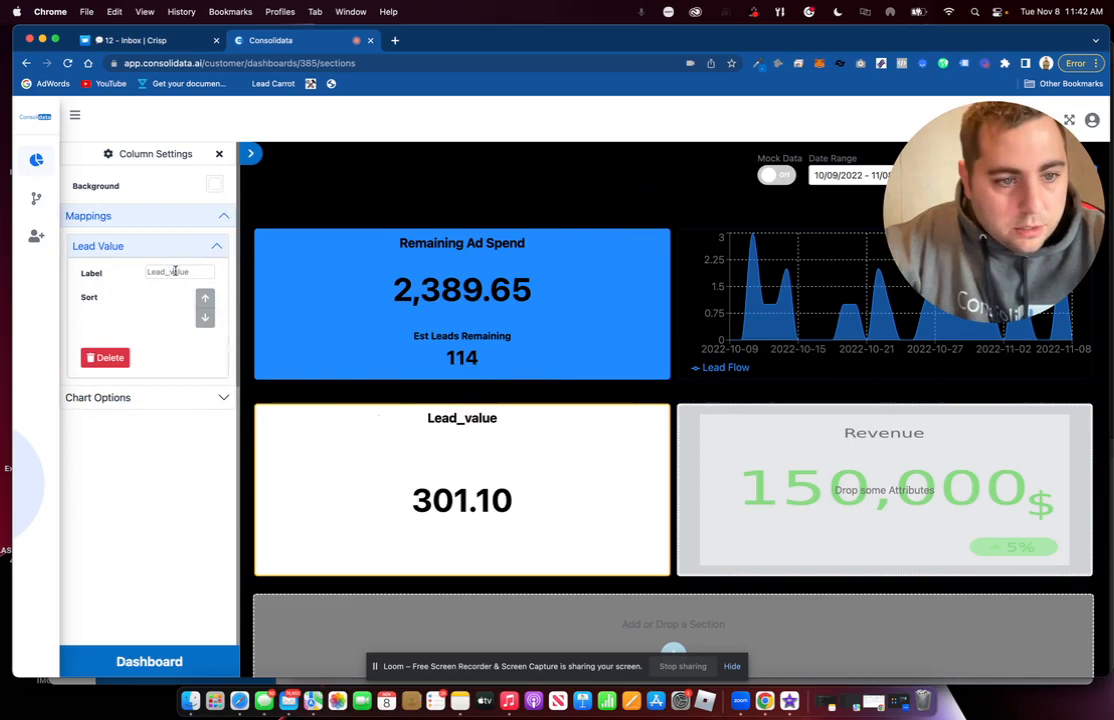
text(Lead Value)
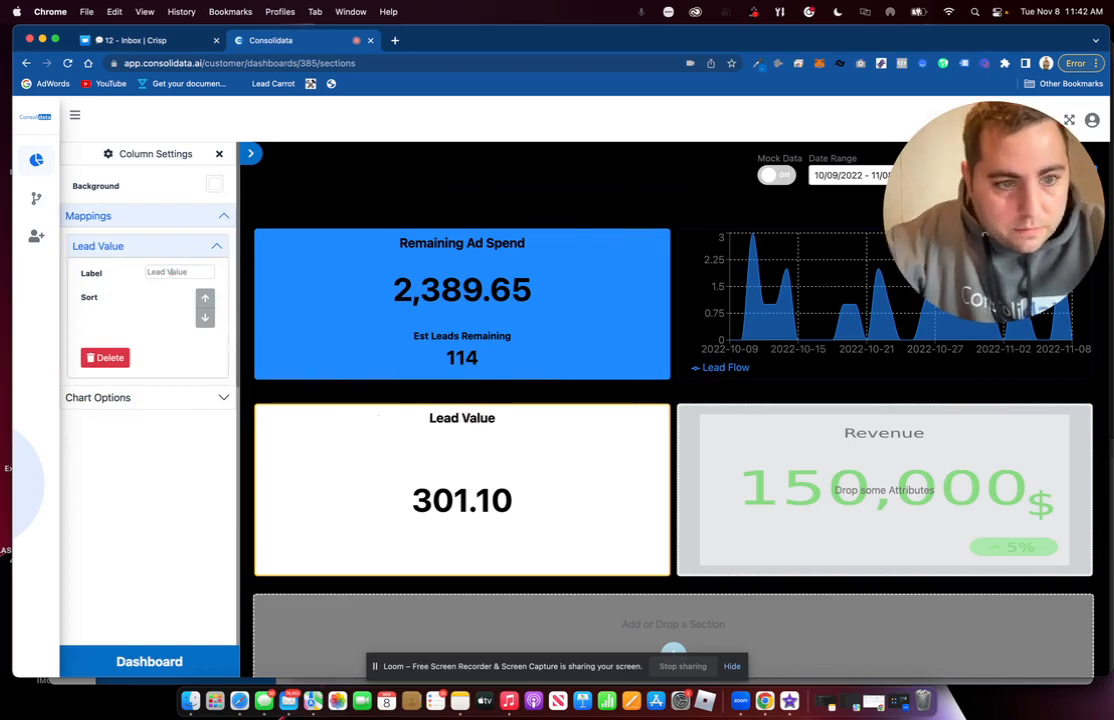
Step: Enable a conditional background on the card and colour it blue
click(98, 239)
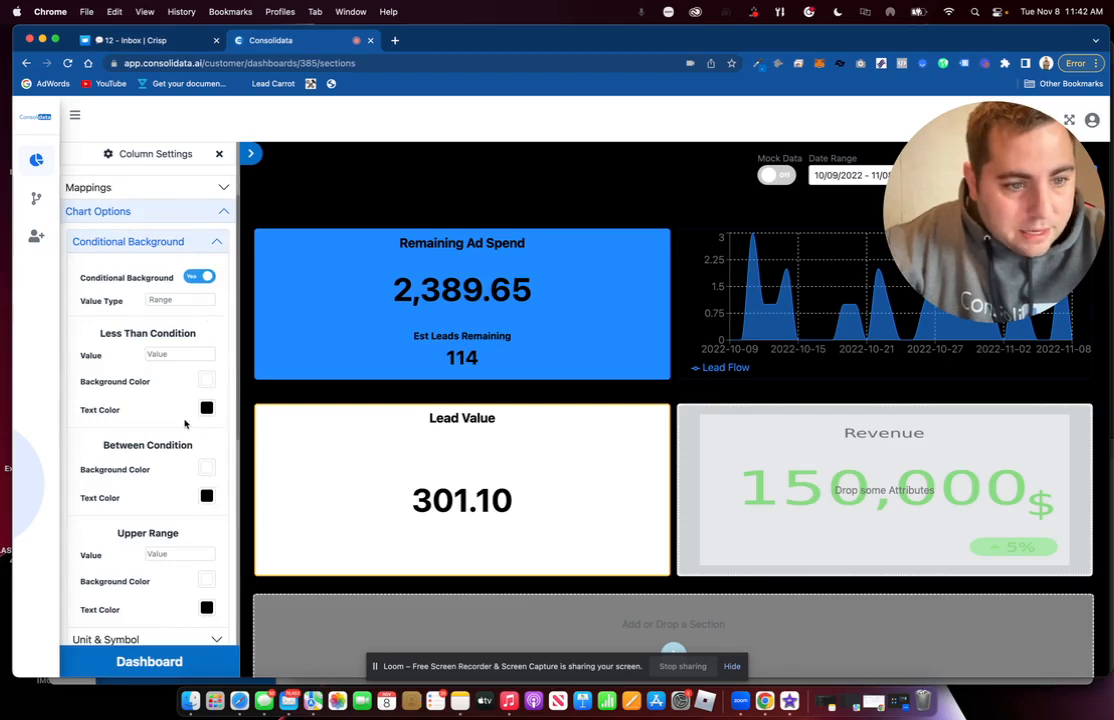
click(206, 381)
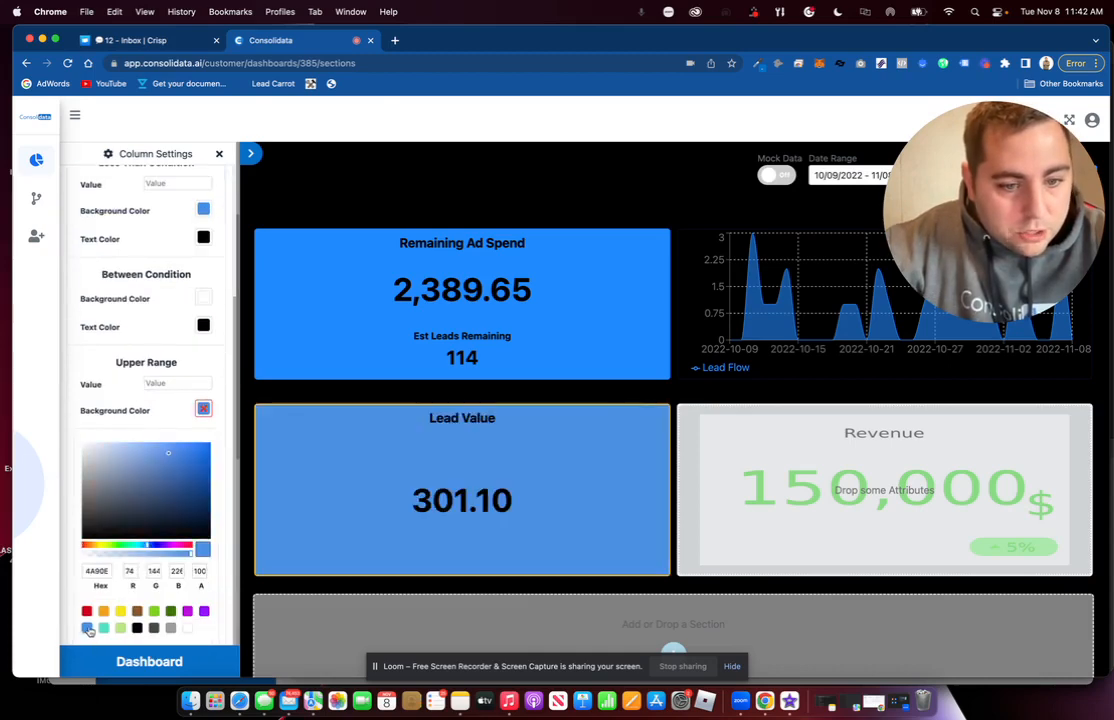
click(250, 153)
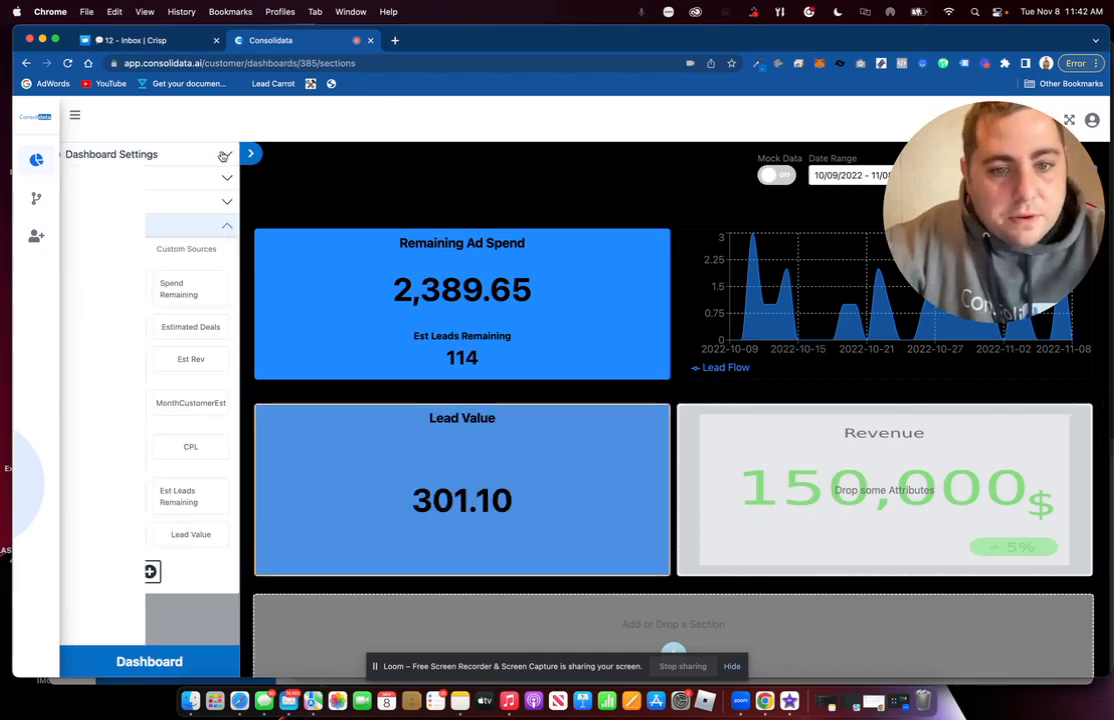
Step: Return to the Lead Value card and reopen the sidebar's Sources list
click(250, 153)
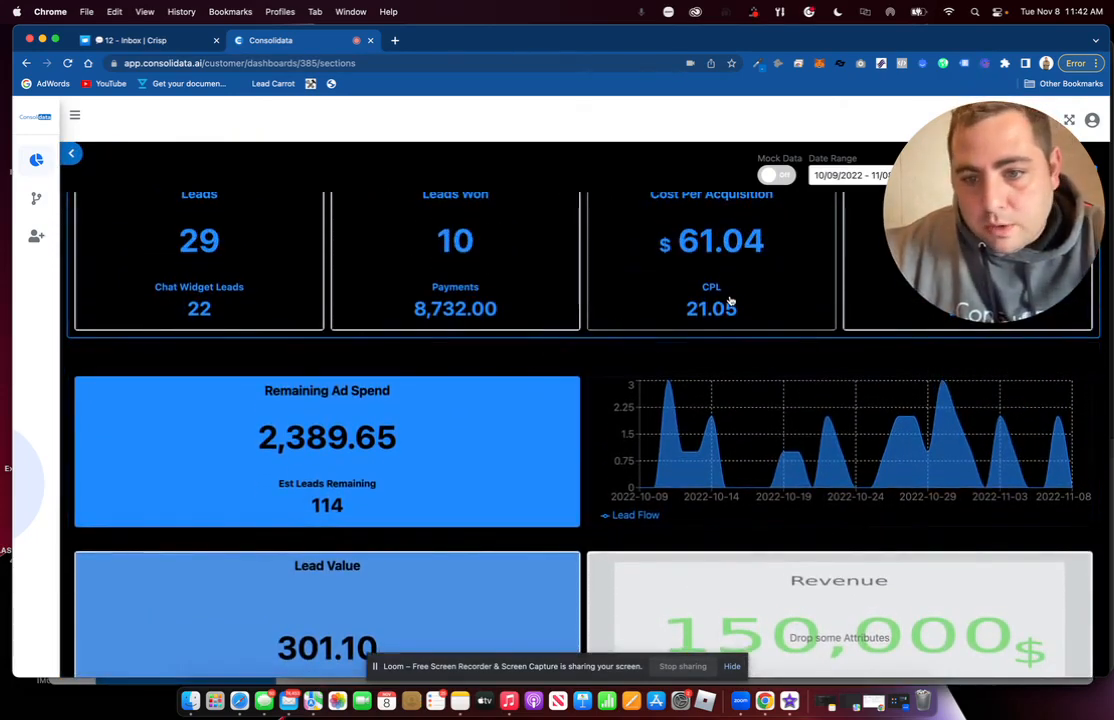
scroll(down, 3)
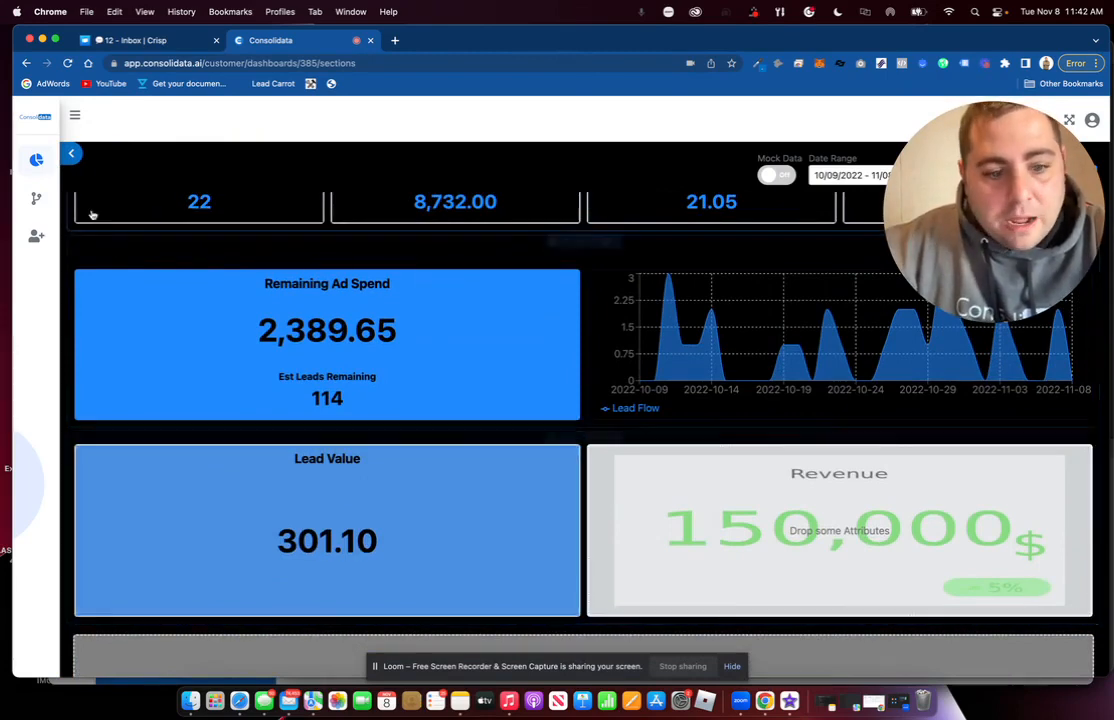
click(71, 153)
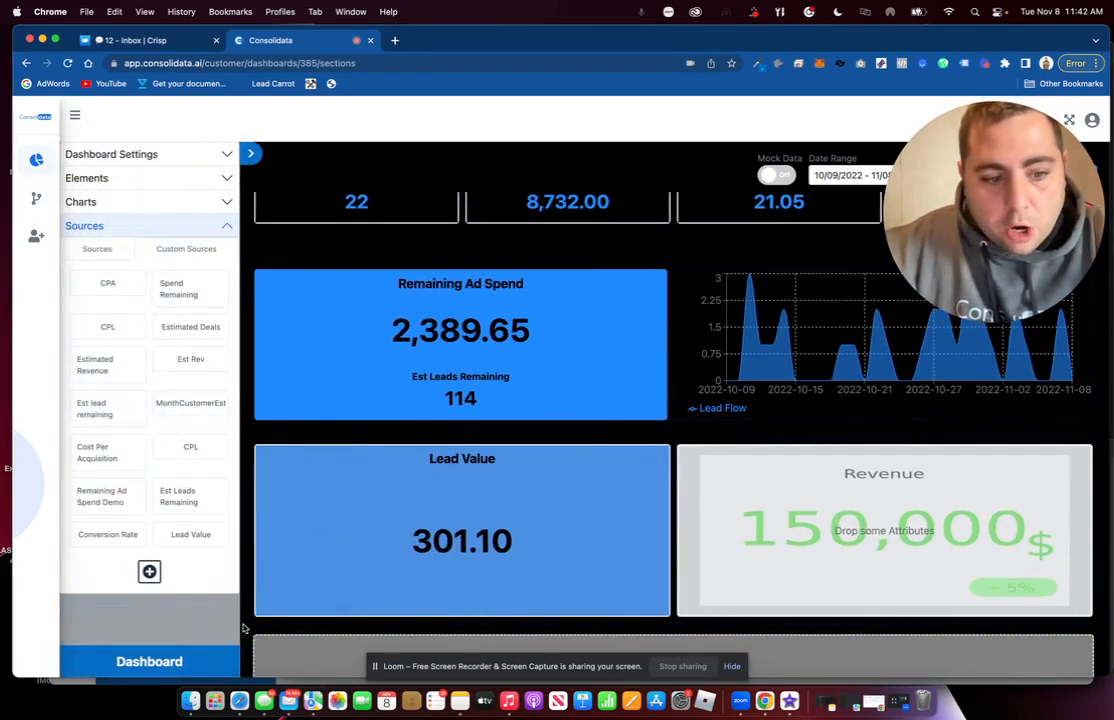
Step: Create a 'Net Per Lead' source as Lead Value minus CPL and map it to the card
click(149, 571)
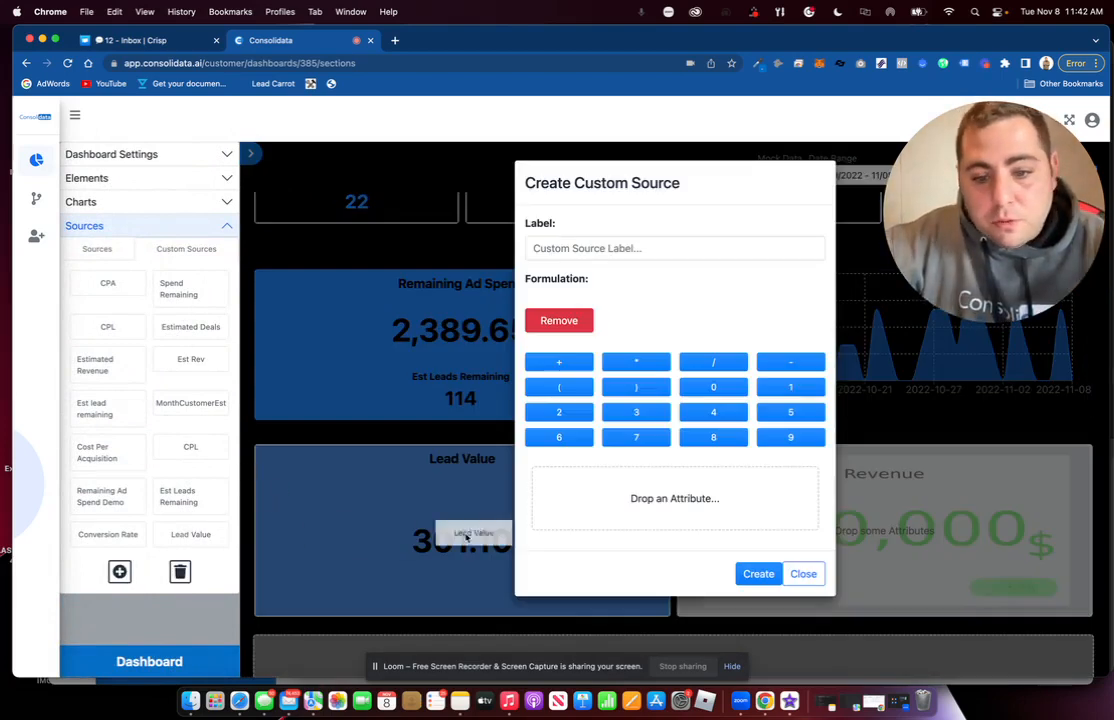
drag(473, 532, 600, 505)
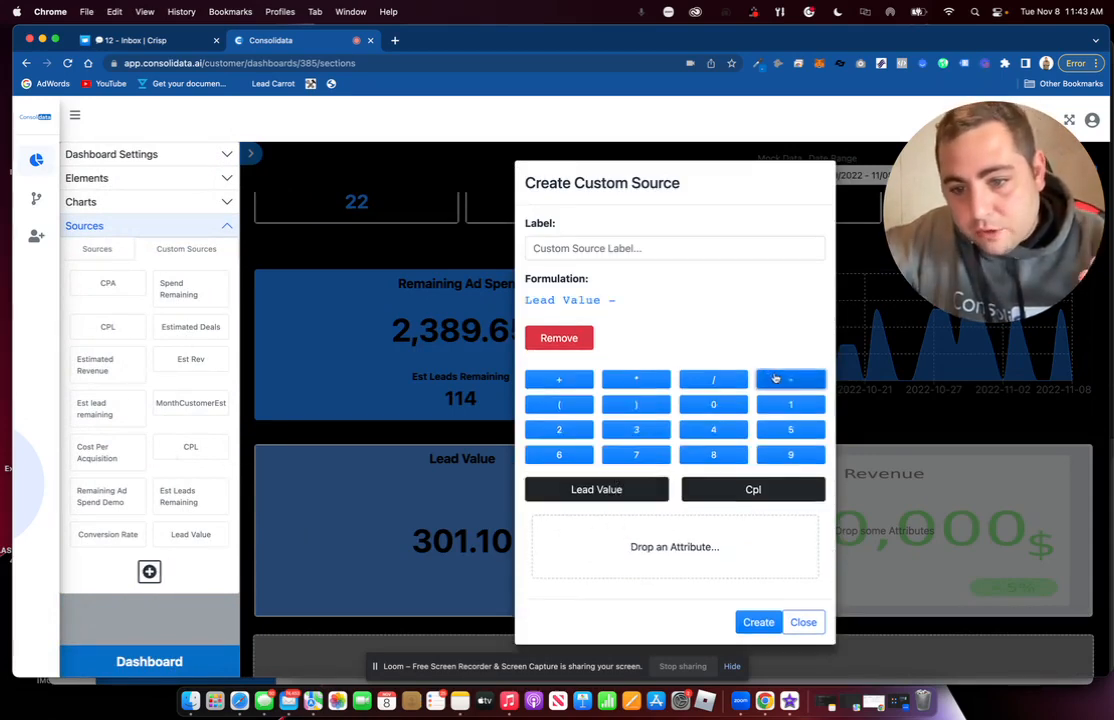
click(753, 489)
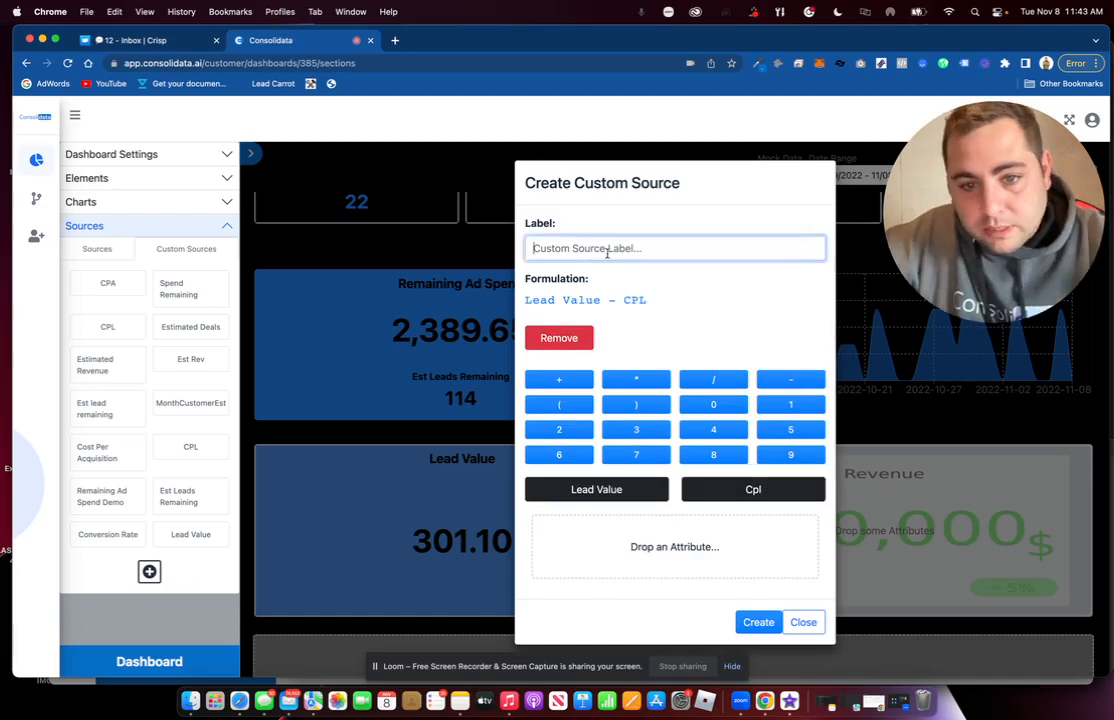
text(Net Per)
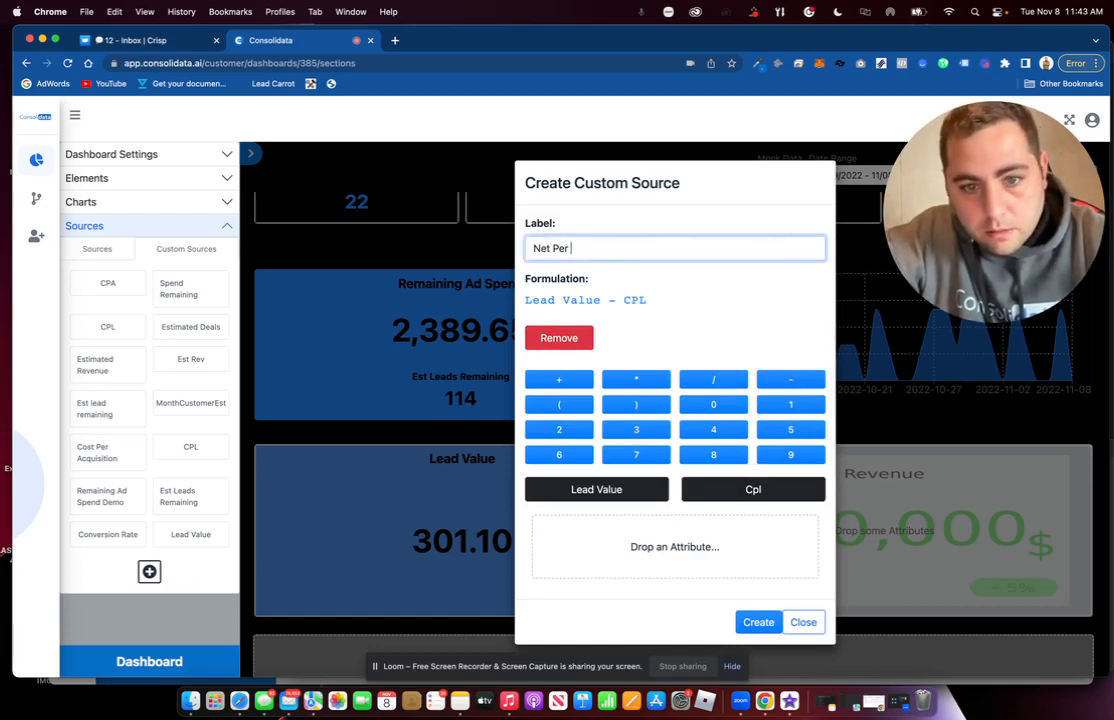
click(758, 622)
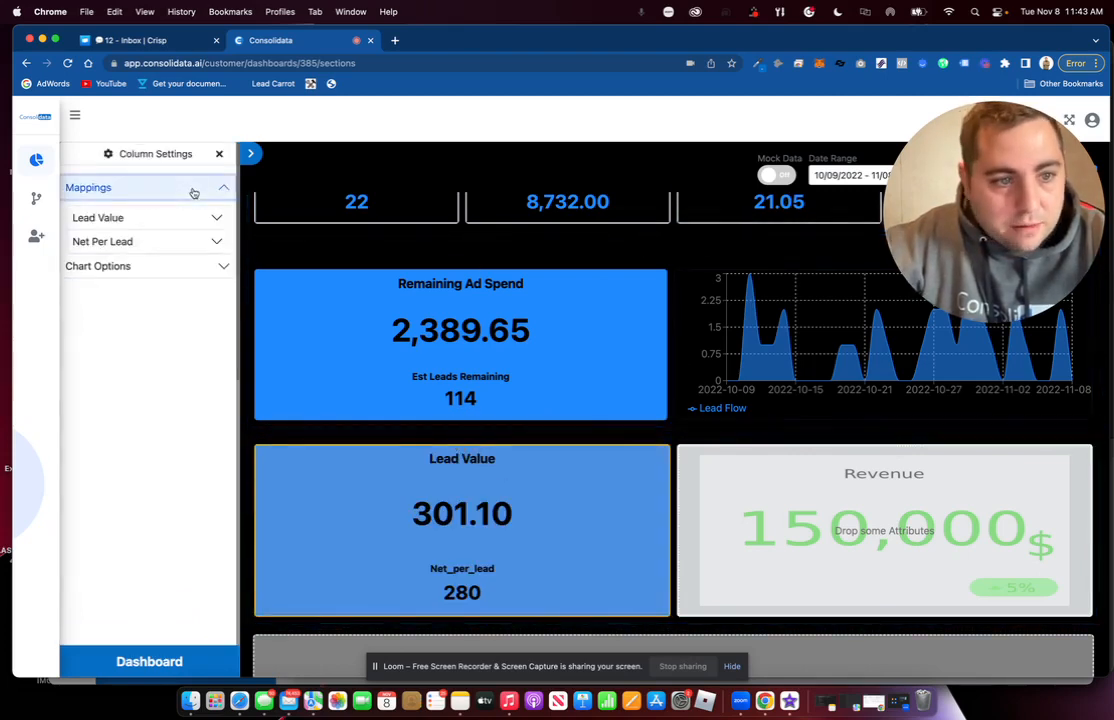
Step: Label the second figure 'Net Per Lead' and show it with decimals, no currency symbol, as 280.06
click(102, 241)
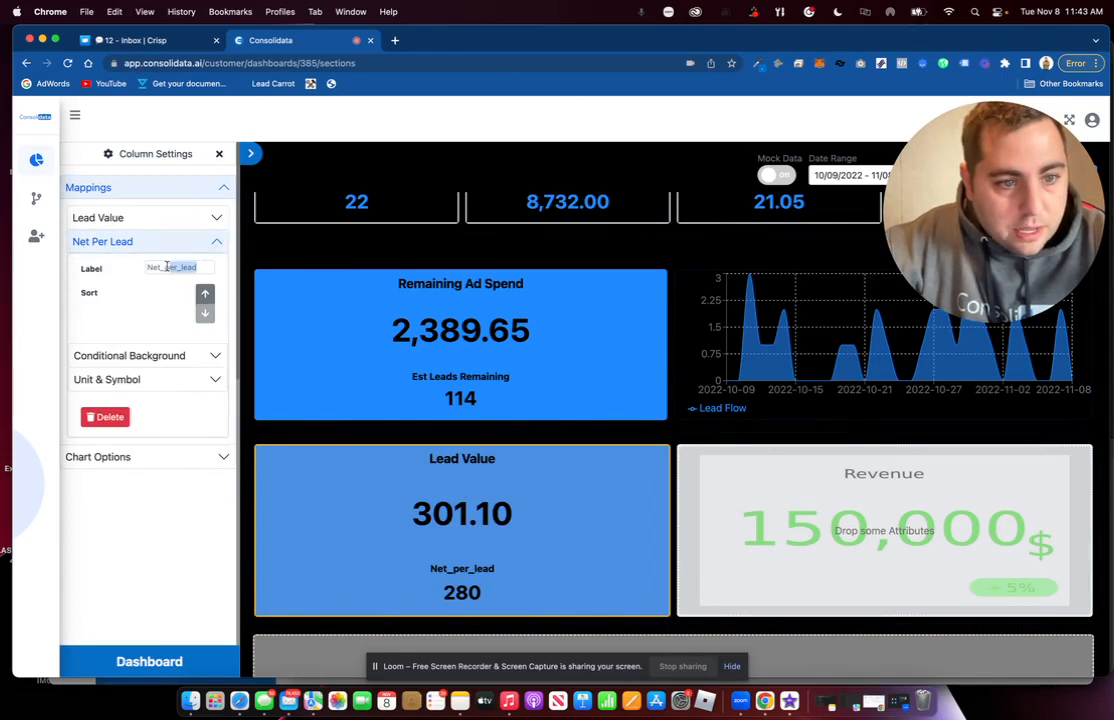
text(Net Per)
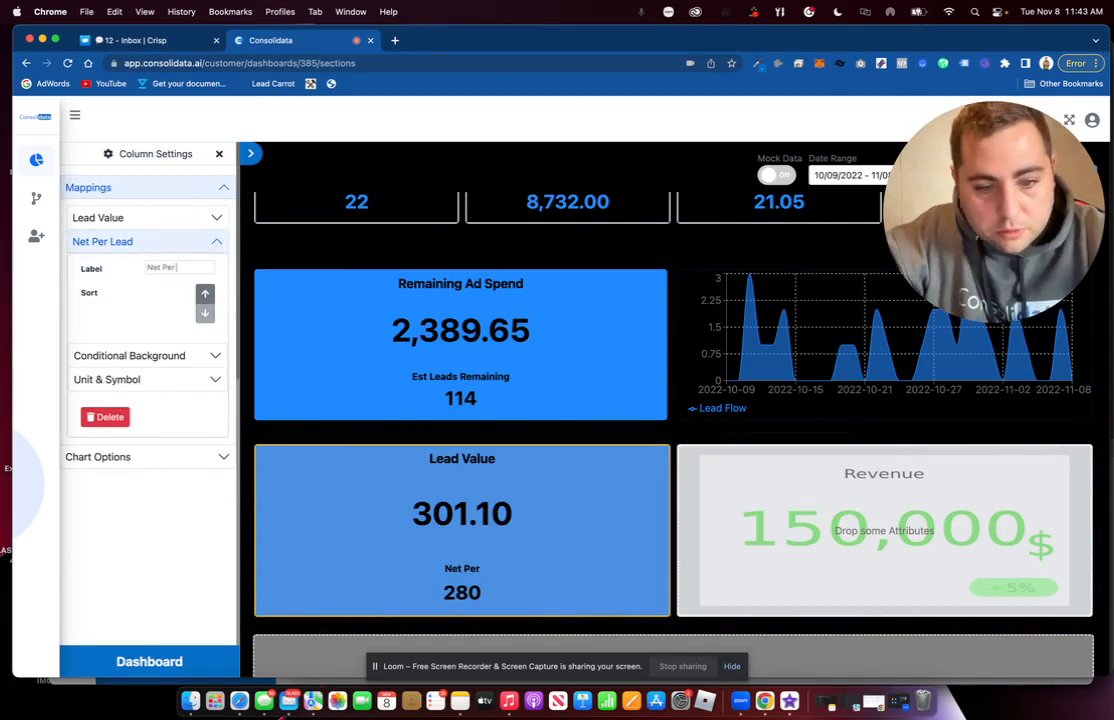
click(106, 379)
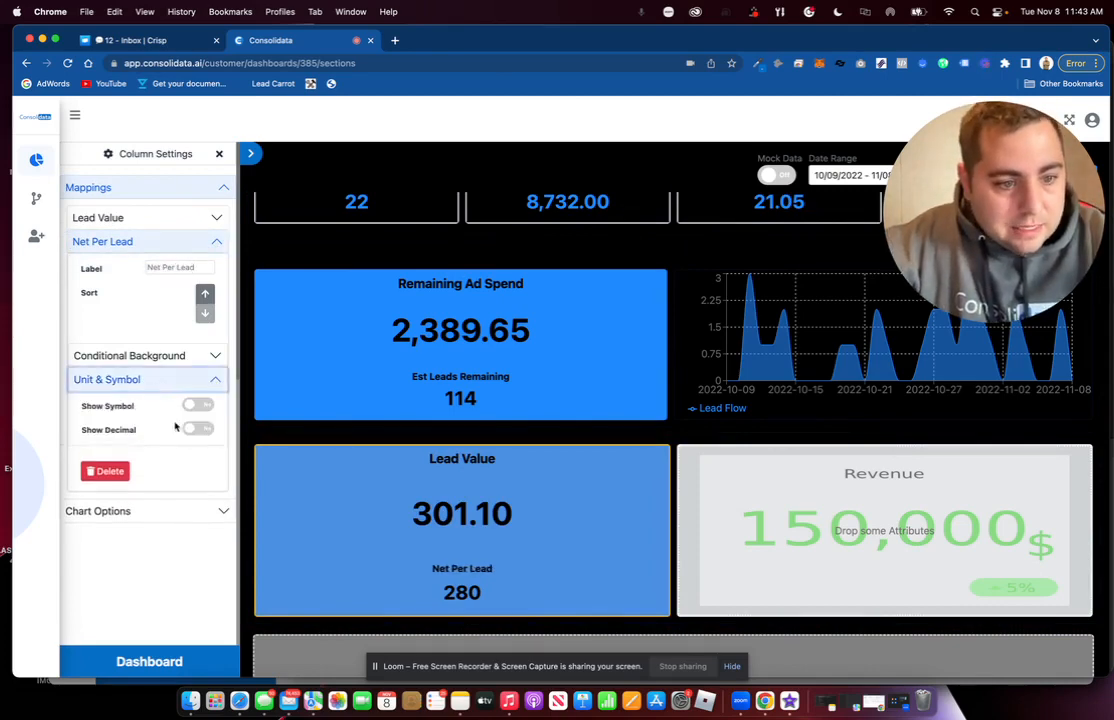
click(197, 405)
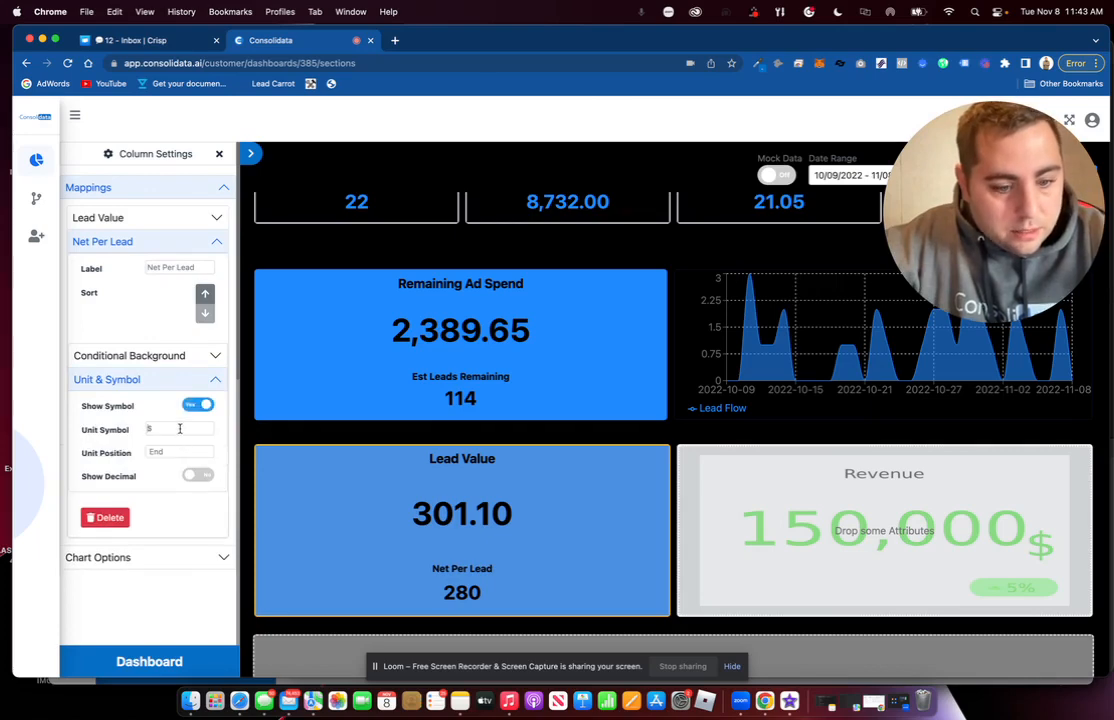
click(198, 475)
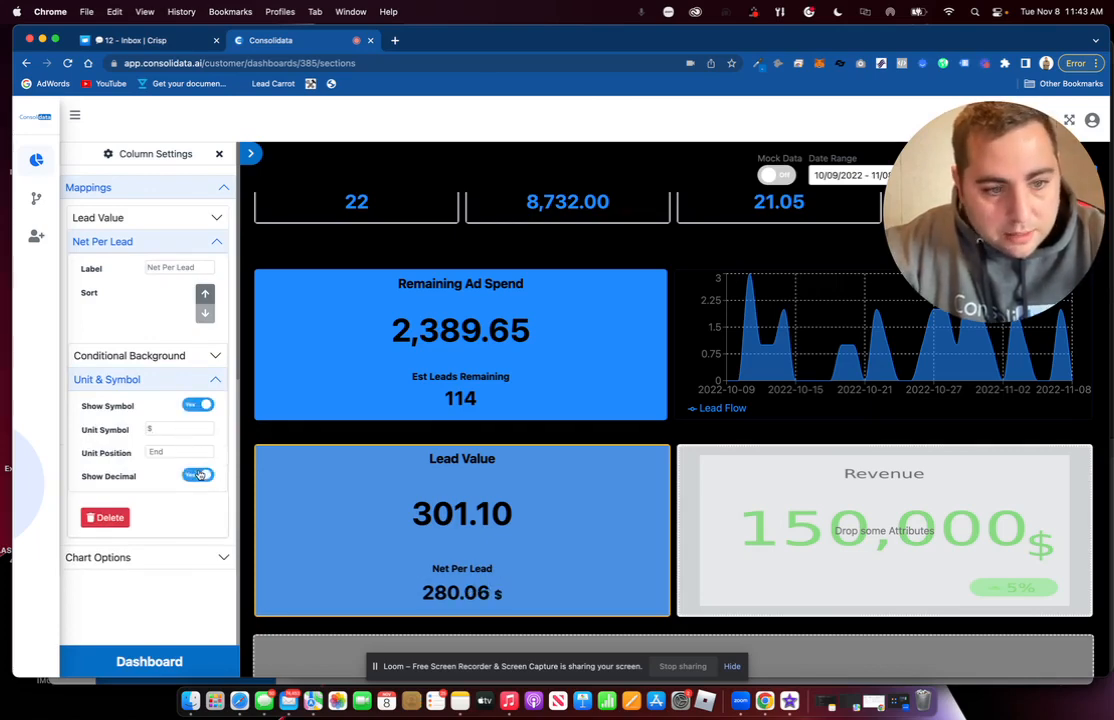
click(180, 452)
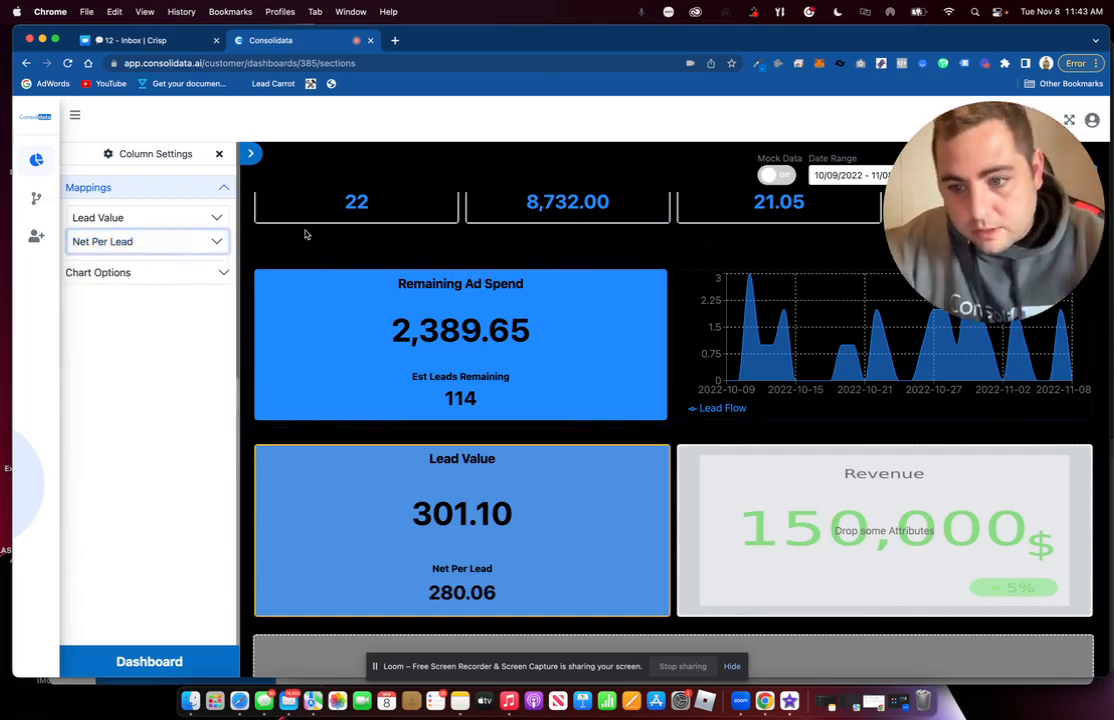
scroll(down, 3)
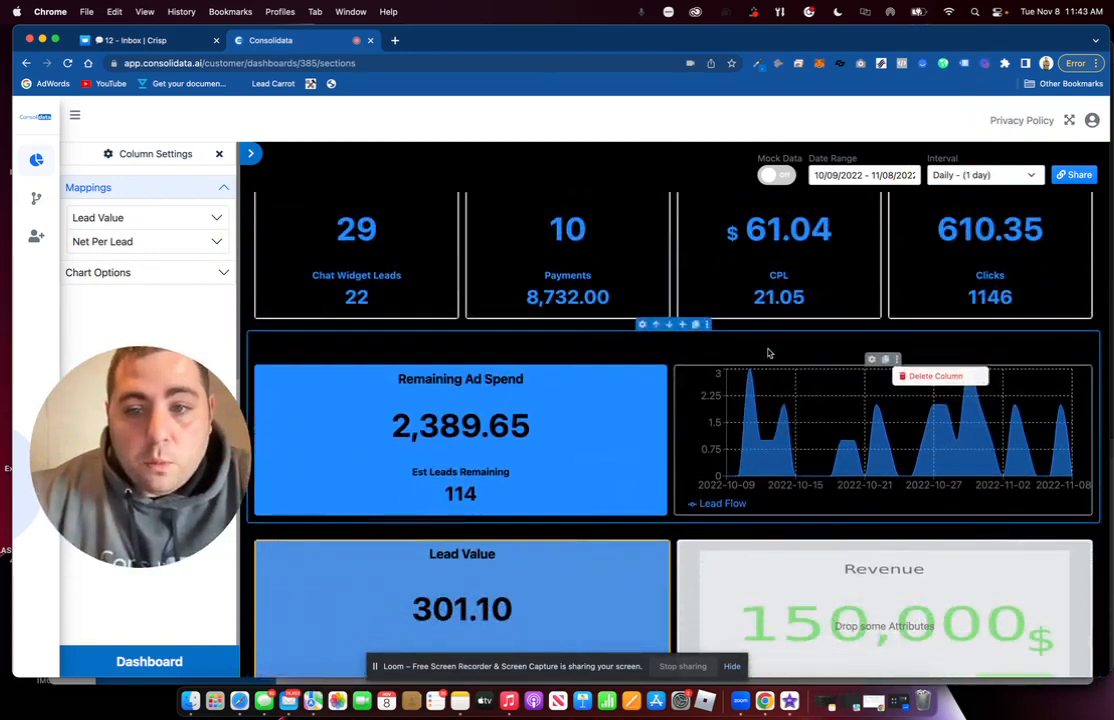
scroll(down, 3)
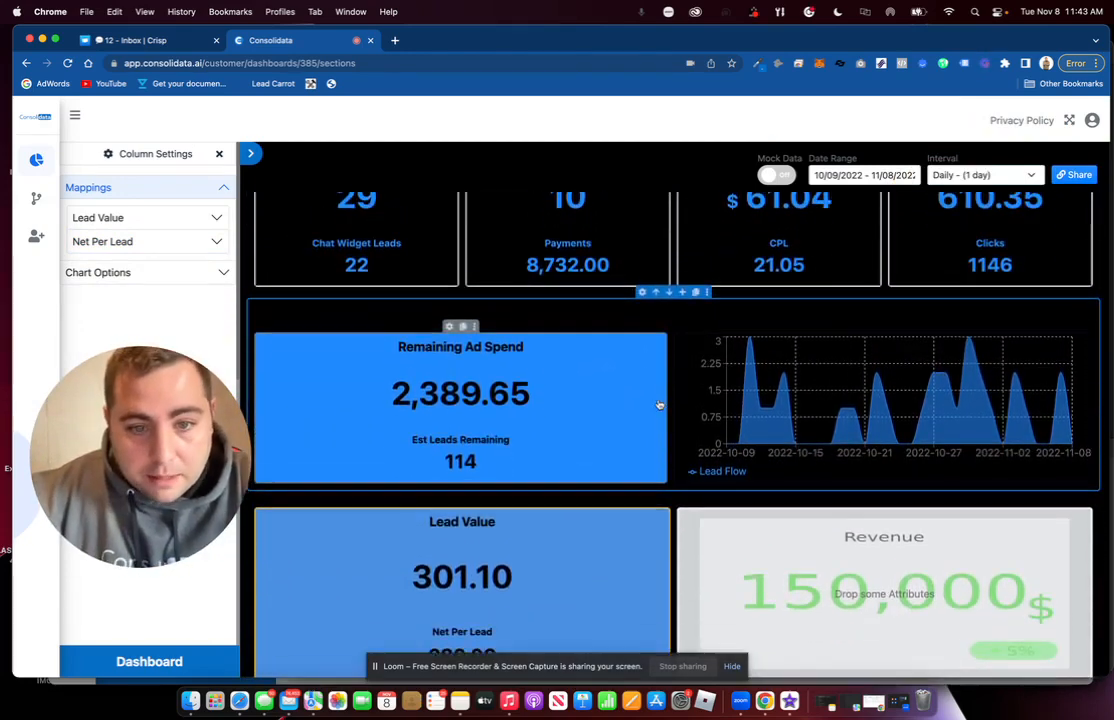
scroll(down, 3)
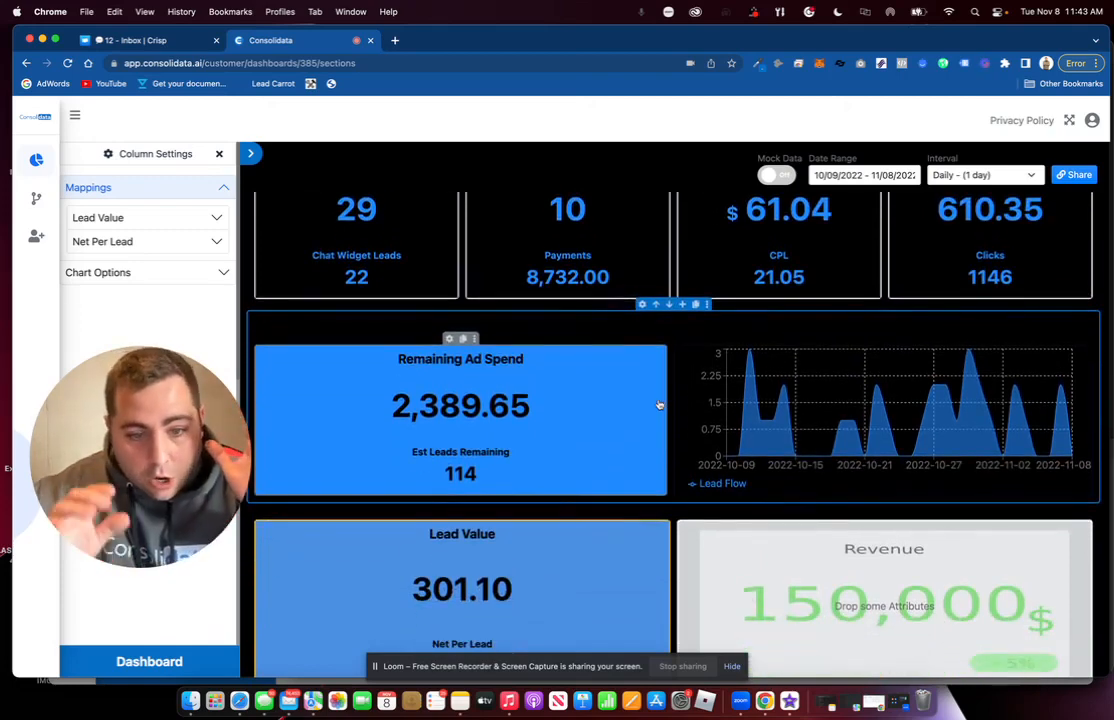
scroll(down, 3)
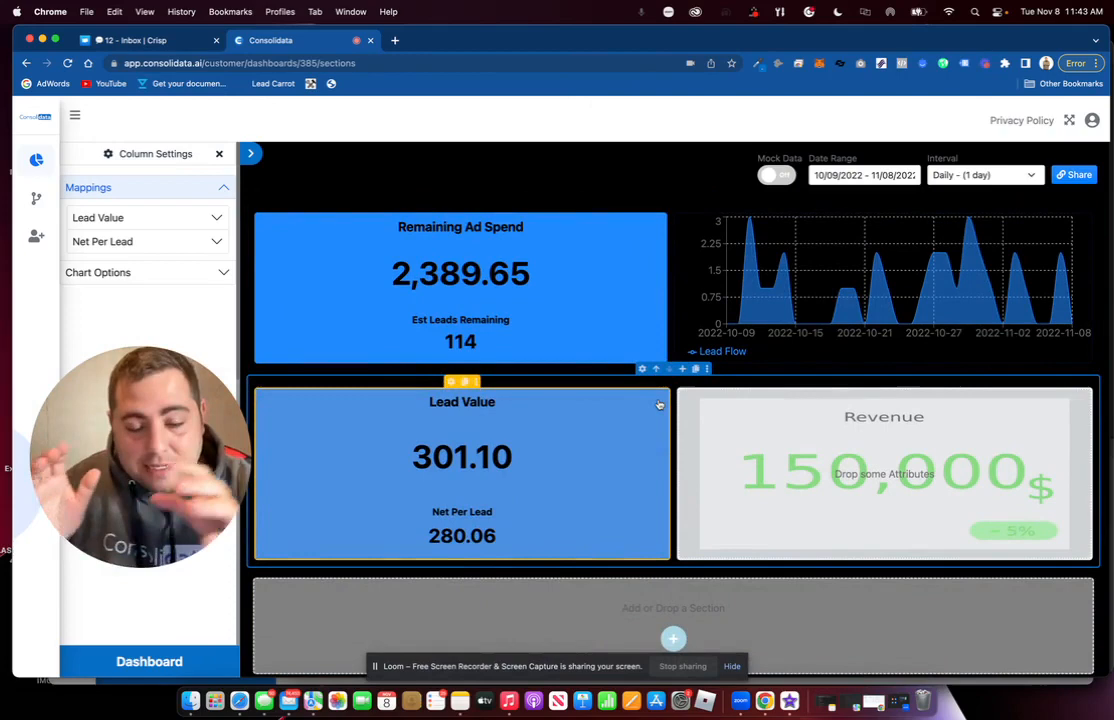
scroll(down, 3)
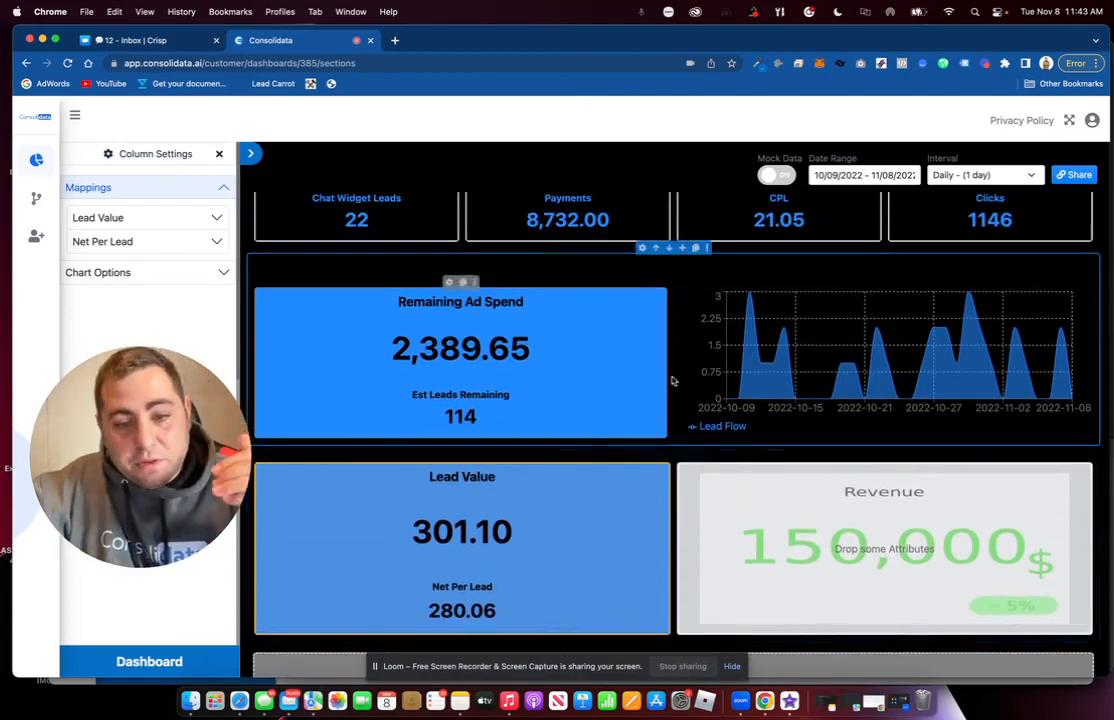